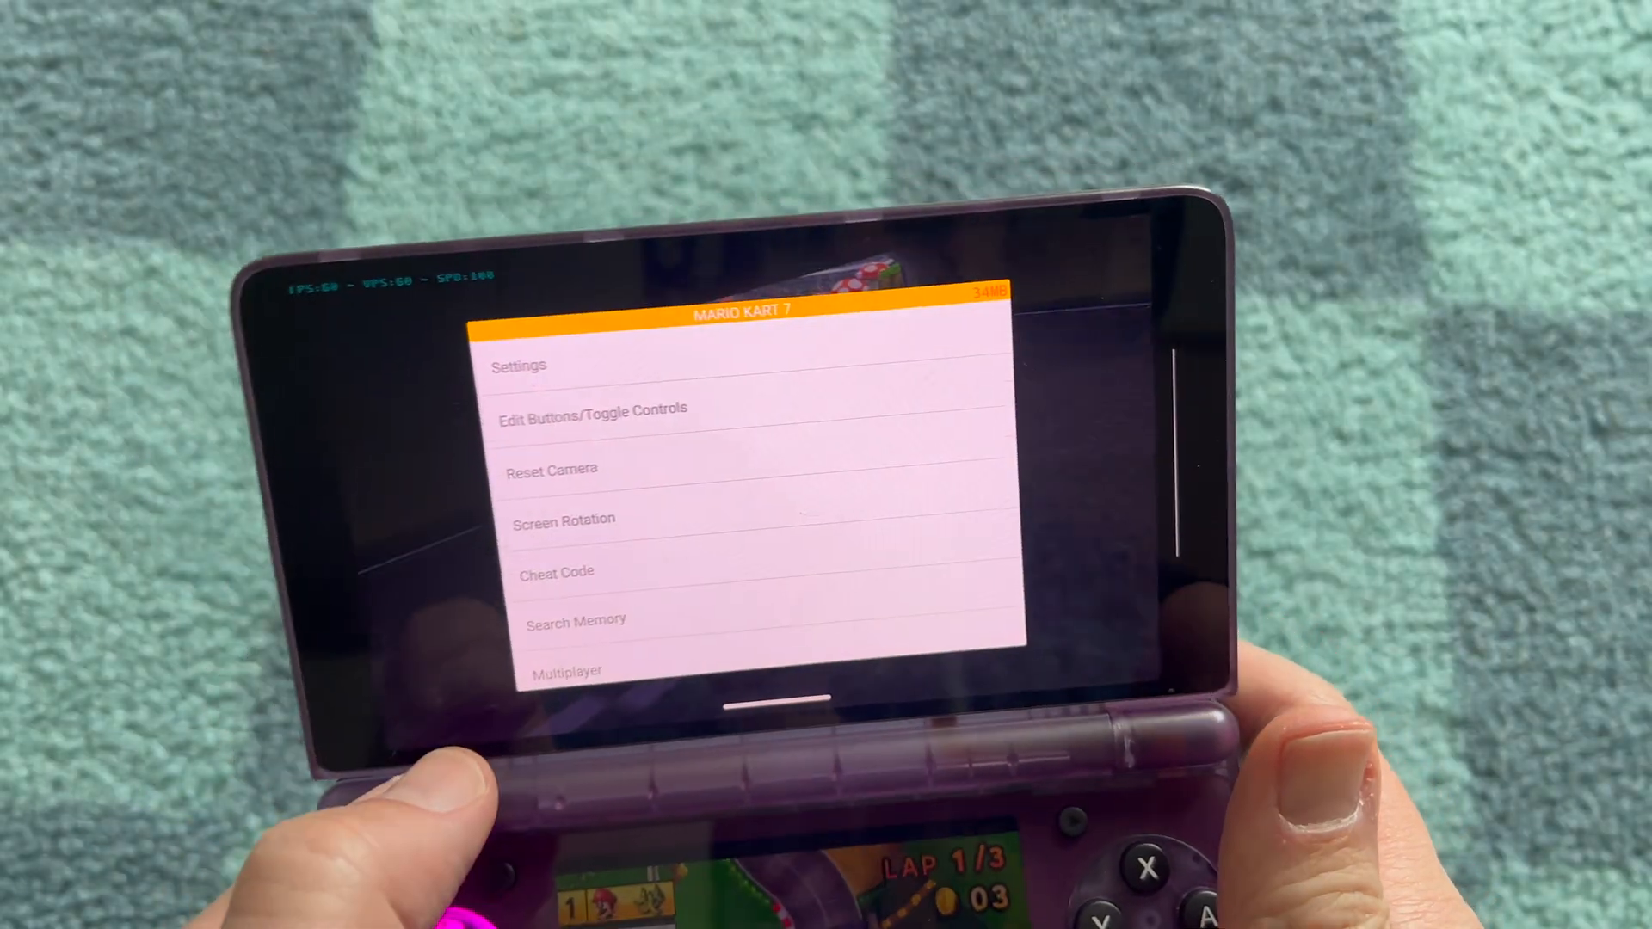
Scroll the in-game emulator menu toward the Settings entry while Mario Kart 7 runs
{"action": "scroll", "scroll_direction": "down", "scroll_amount": 3}
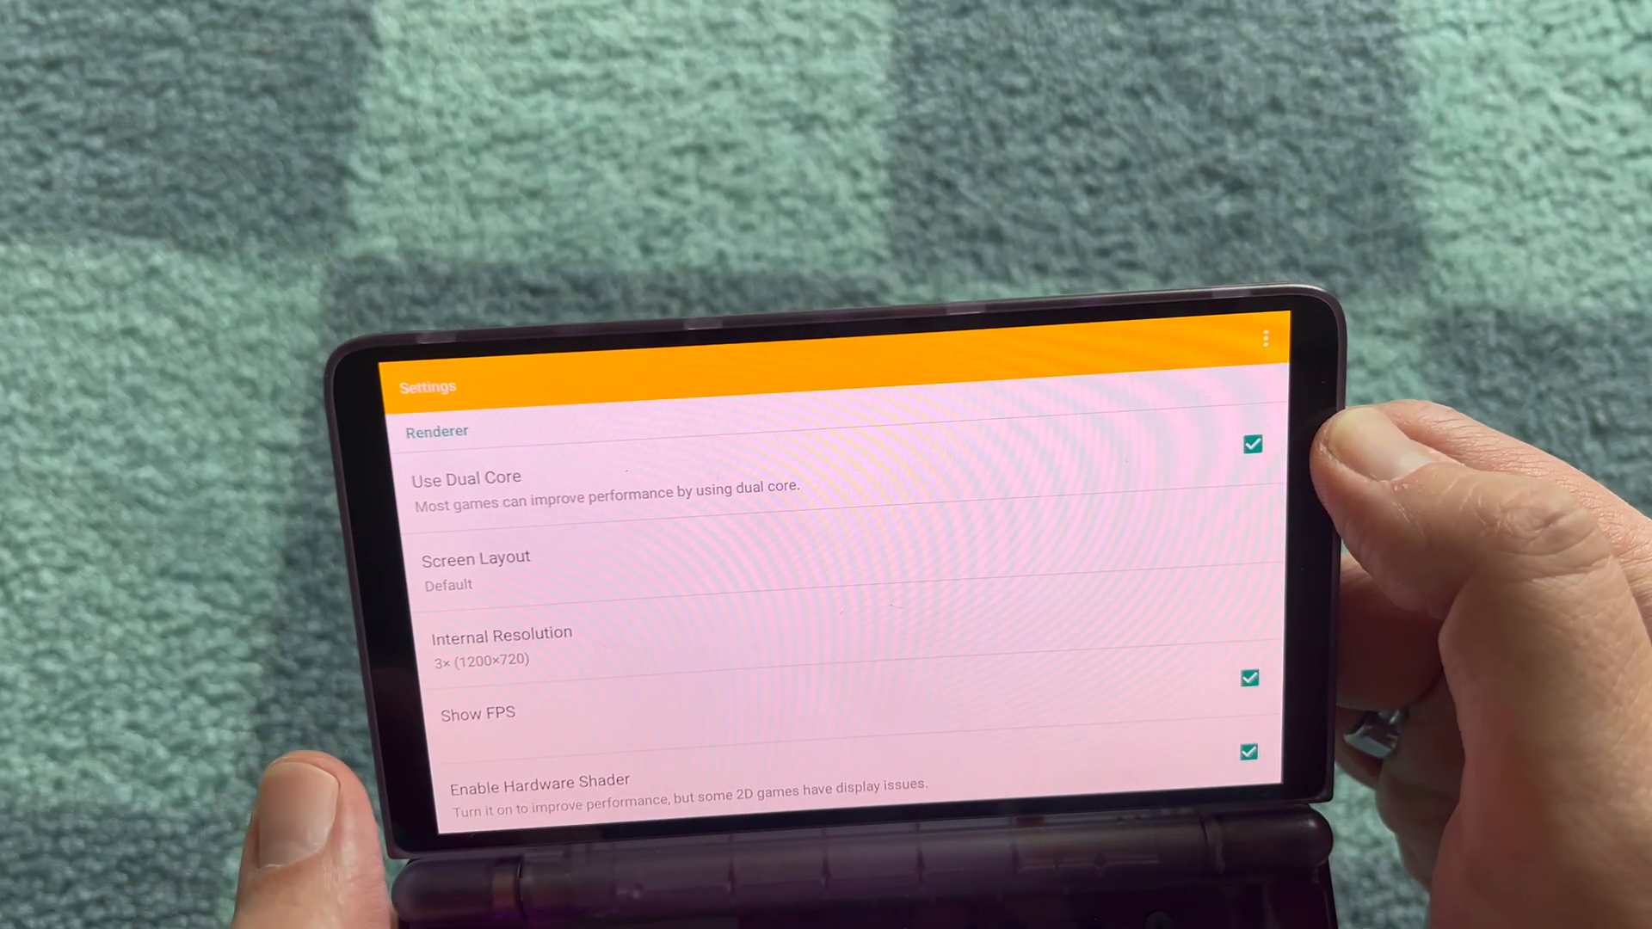
Enter Settings and review Renderer, System and Audio, leaving Enable Per-Game Settings unchecked
{"action": "scroll", "scroll_direction": "down", "scroll_amount": 3}
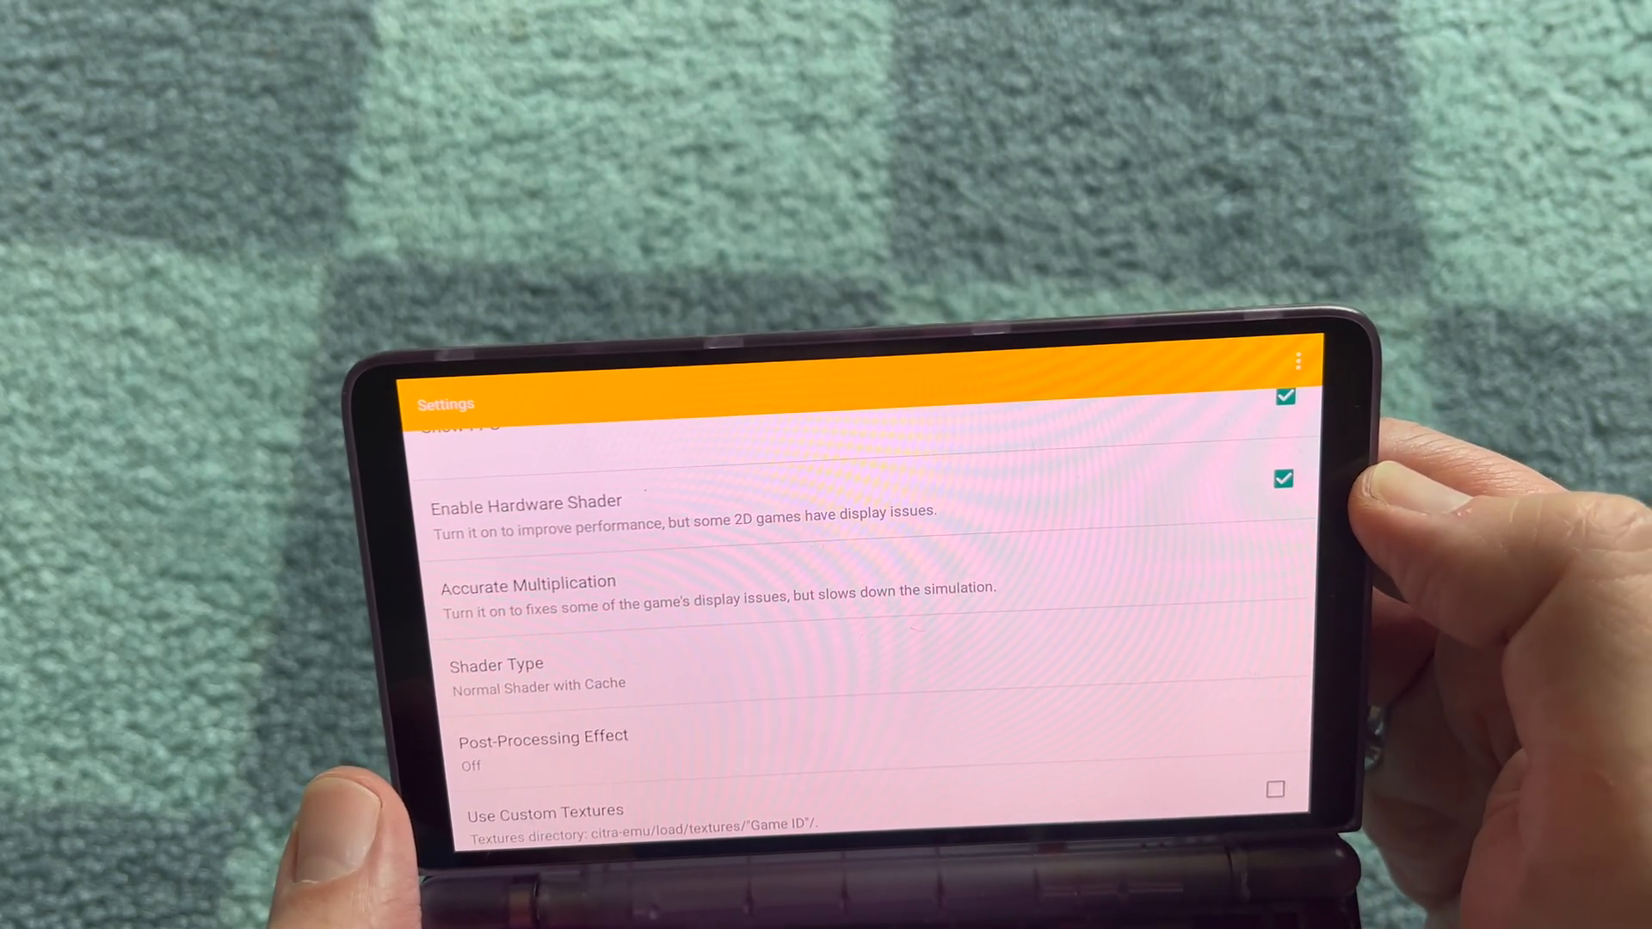
{"action": "left_click", "coordinate": [528, 585]}
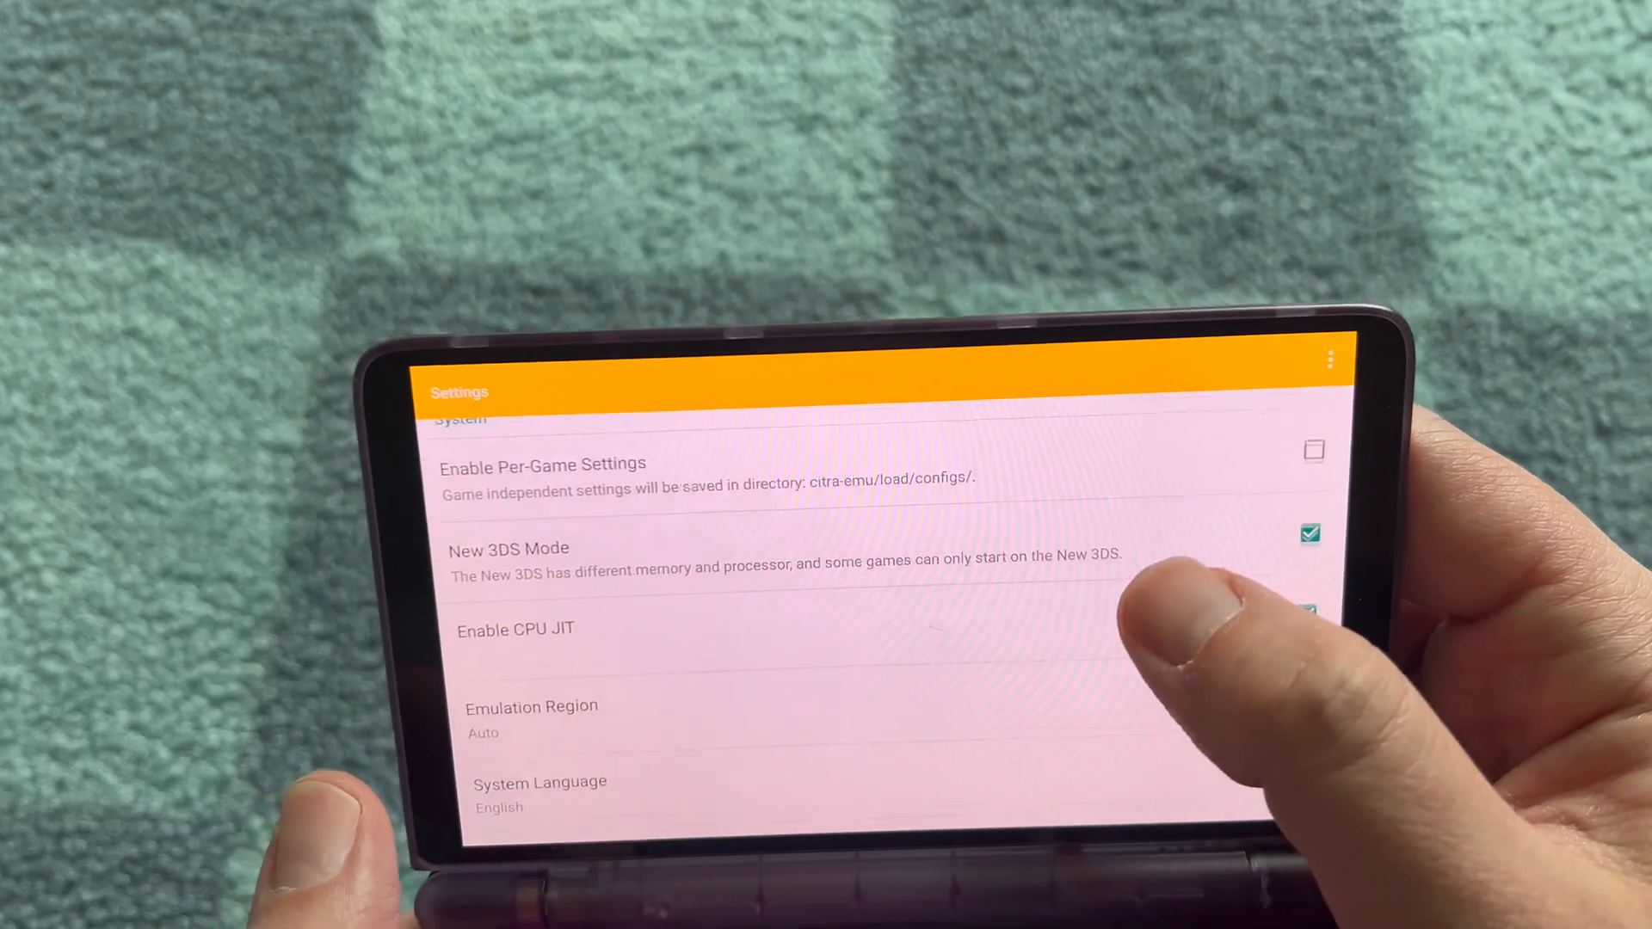
{"action": "scroll", "scroll_direction": "down", "scroll_amount": 3}
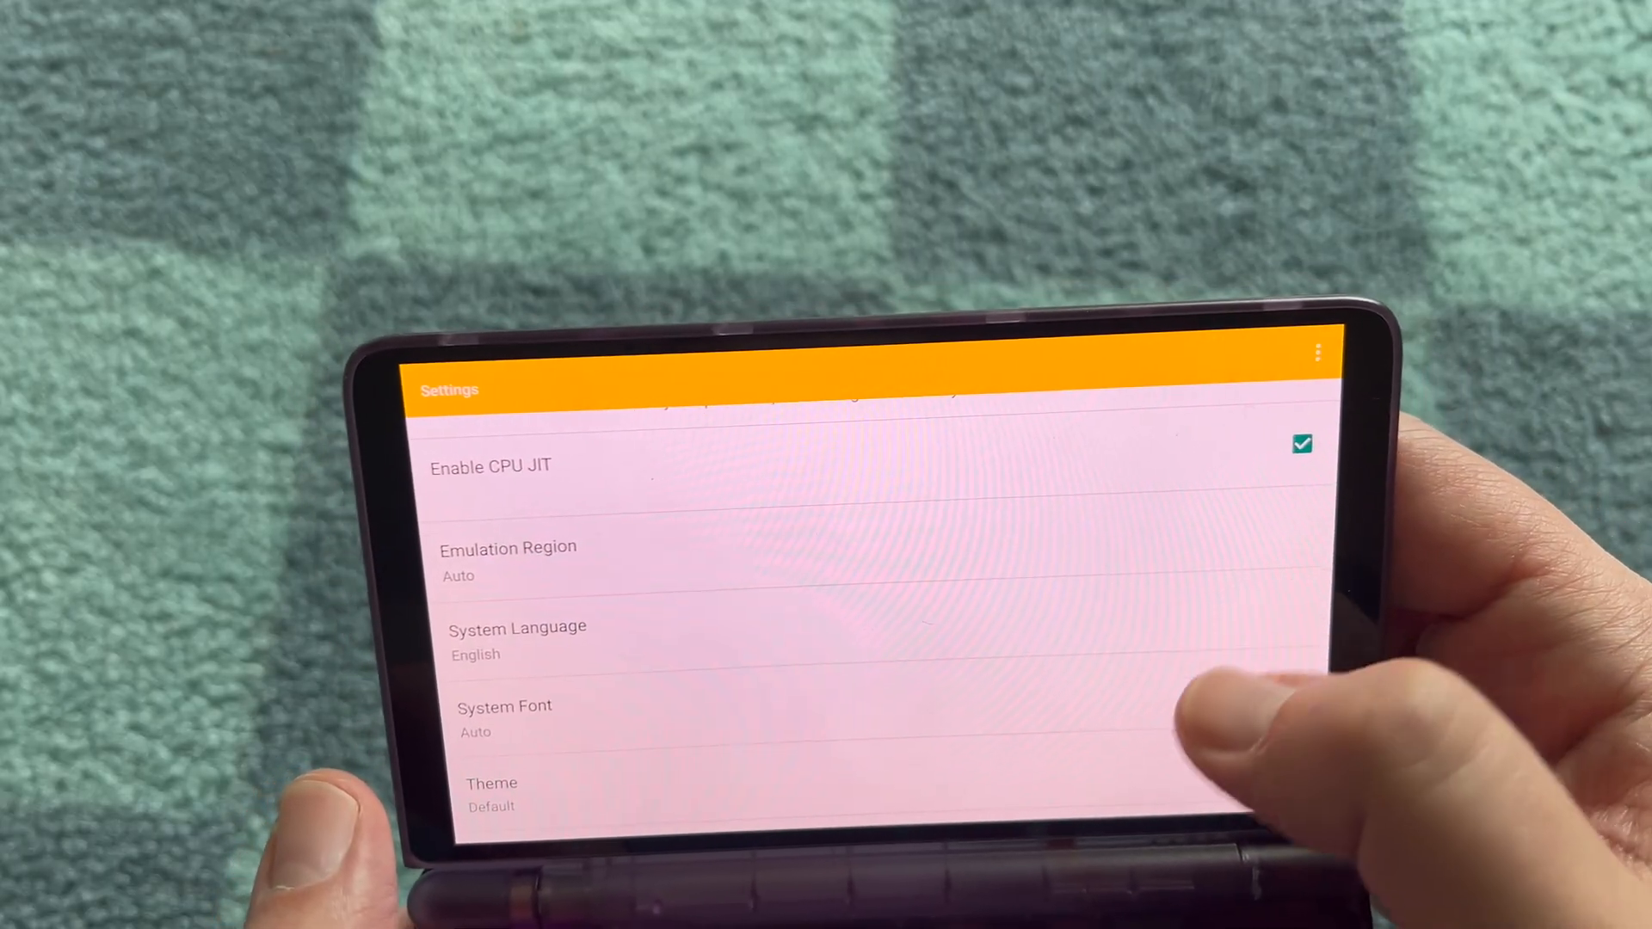
{"action": "scroll", "scroll_direction": "down", "scroll_amount": 3}
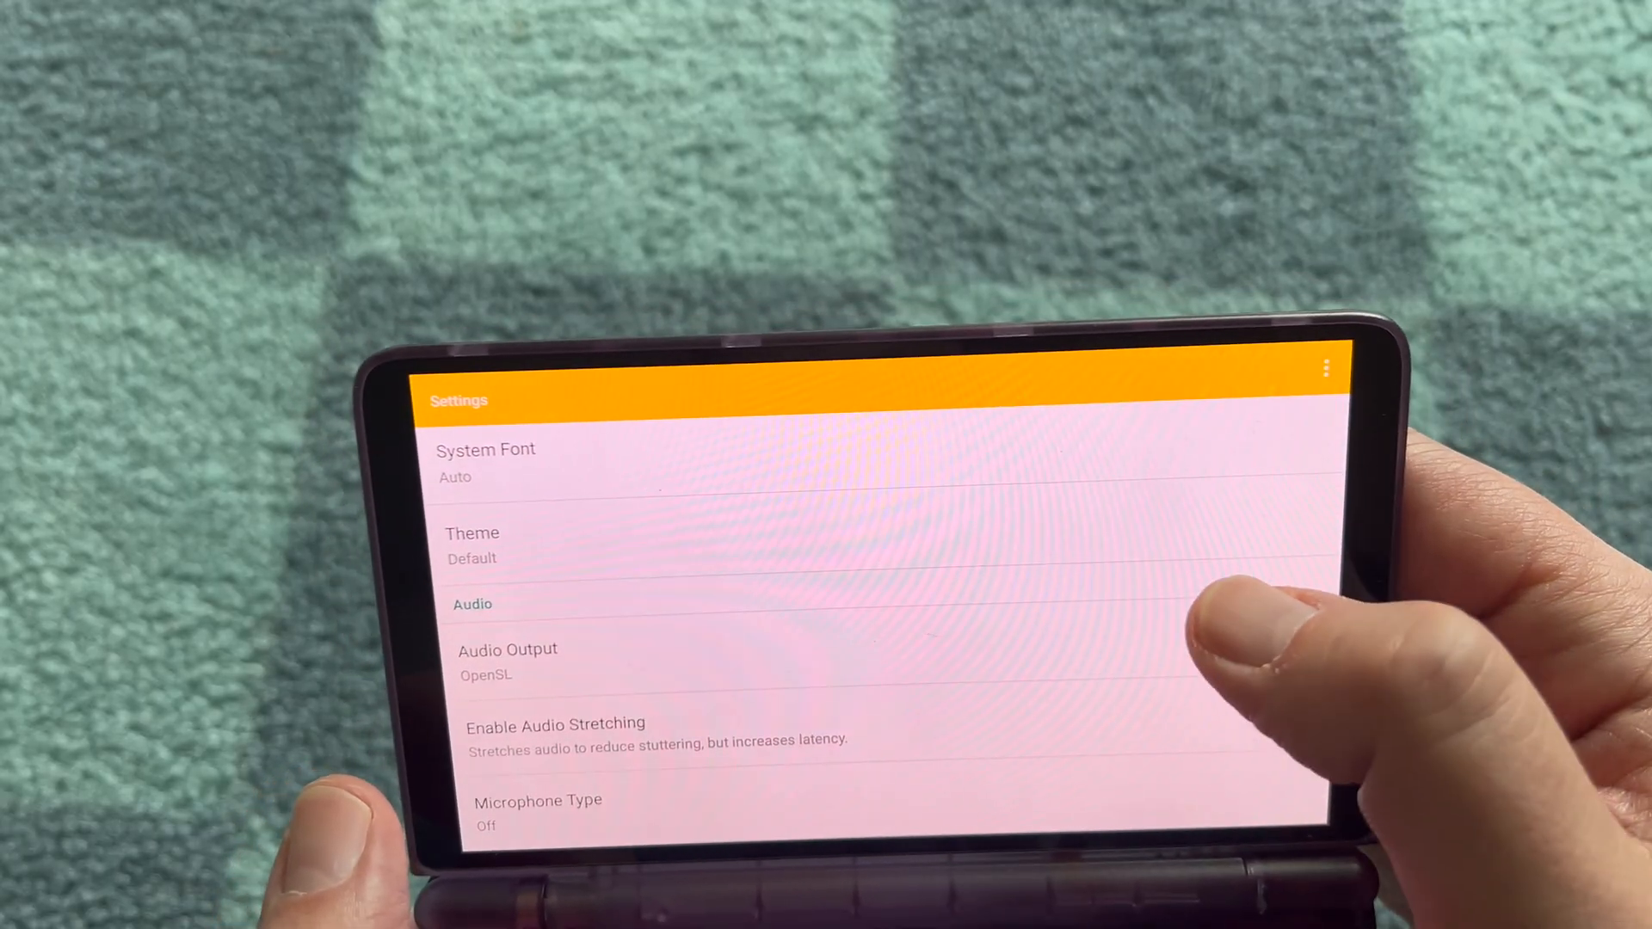